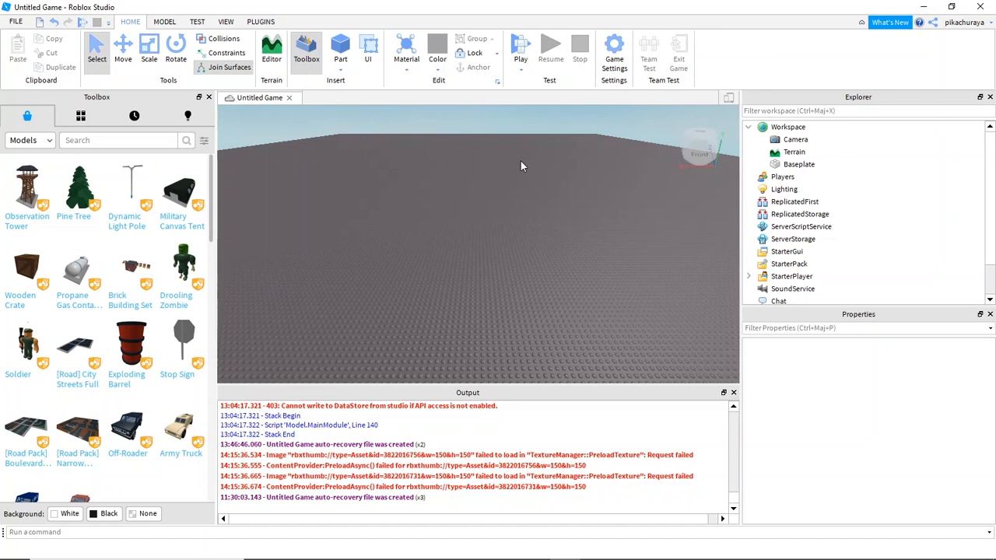
pyautogui.moveTo(78, 88)
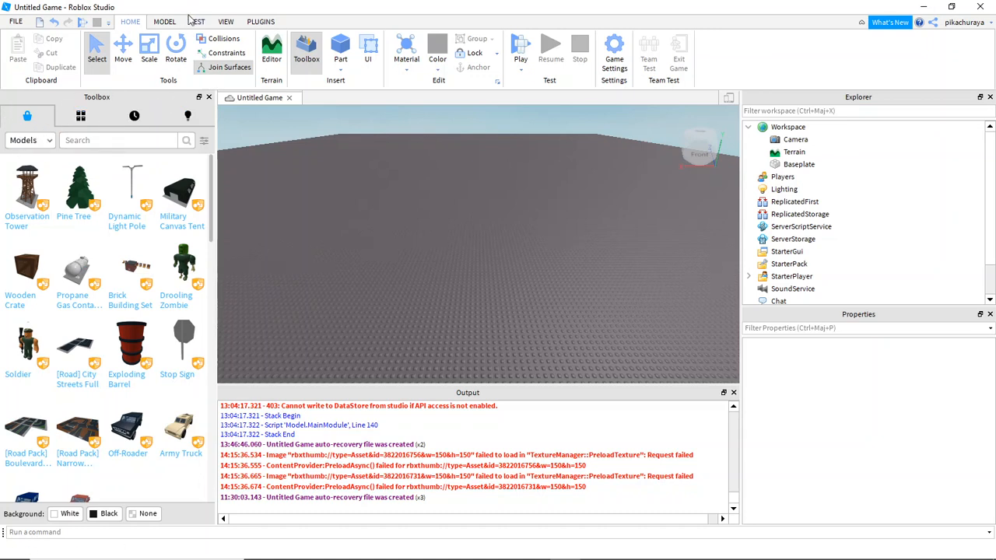
# - Search the Toolbox for "Hd admin" and insert the HD Admin model into the Workspace
pyautogui.click(226, 21)
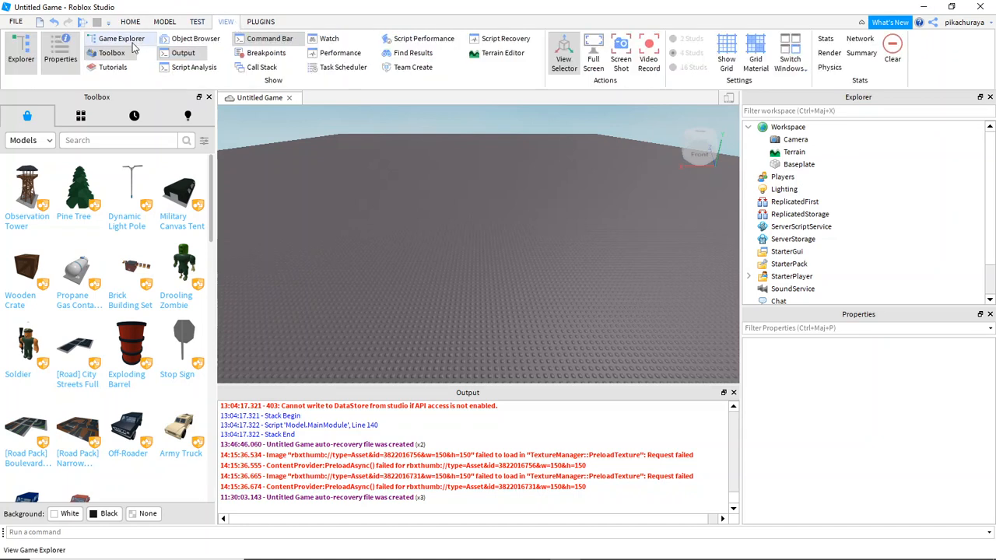
pyautogui.click(117, 140)
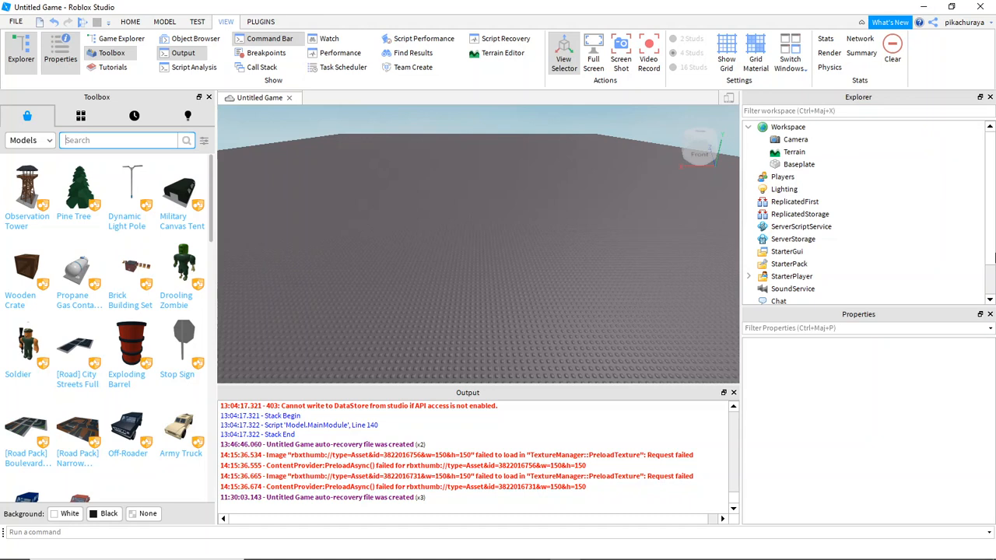
pyautogui.write('Hd admin')
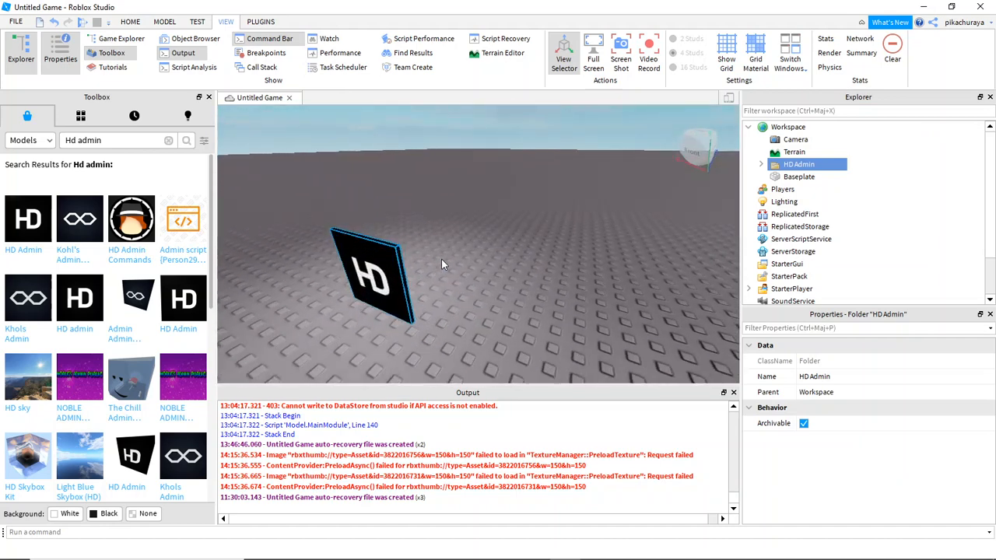
# - Expand the HD Admin folder in Explorer to show ThumbnailCamera, About, Settings and CustomFeatures
pyautogui.click(760, 164)
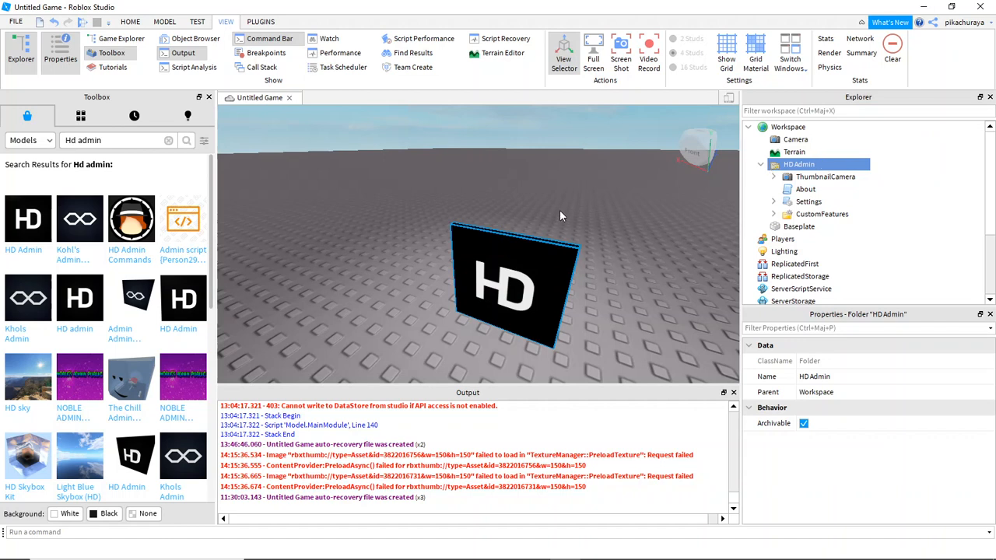
pyautogui.moveTo(564, 219)
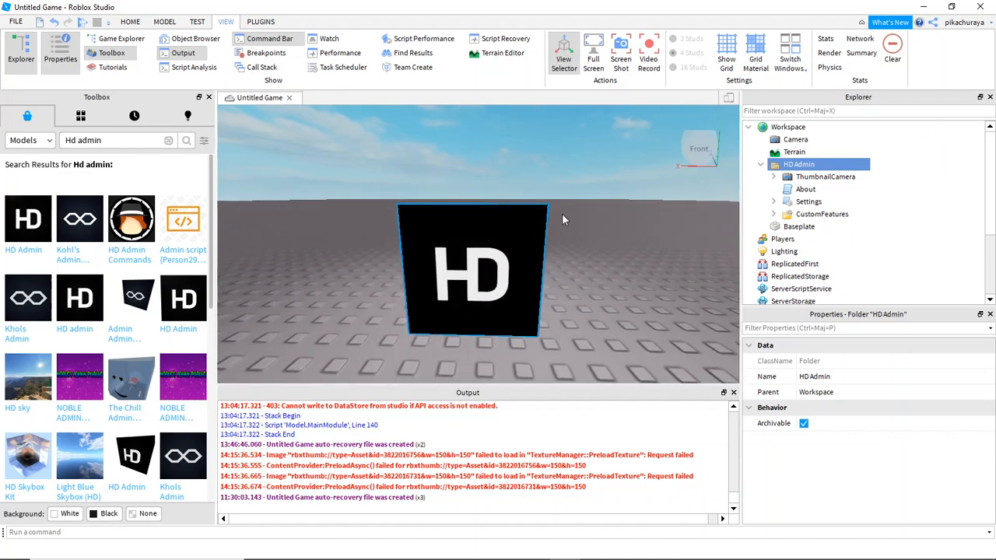
pyautogui.moveTo(481, 156)
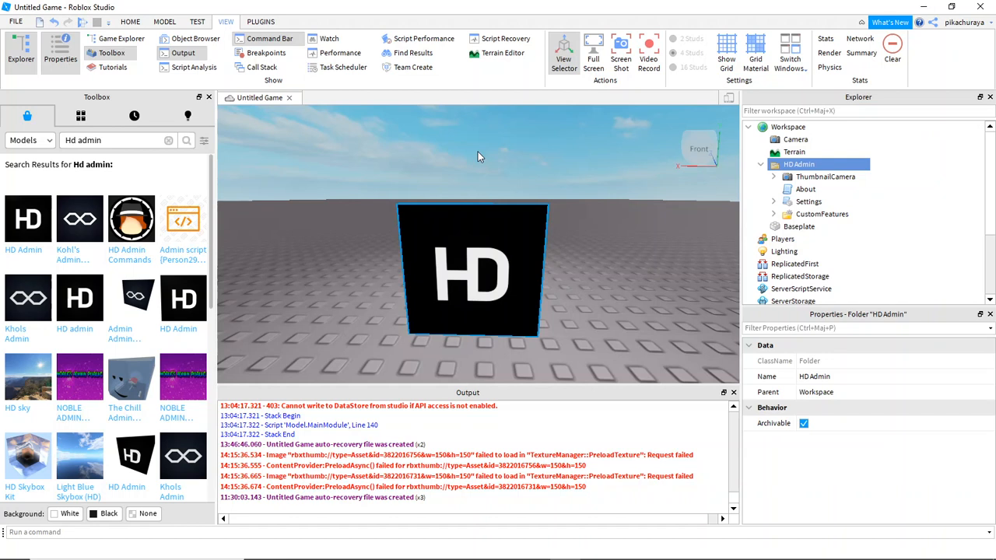
pyautogui.moveTo(598, 251)
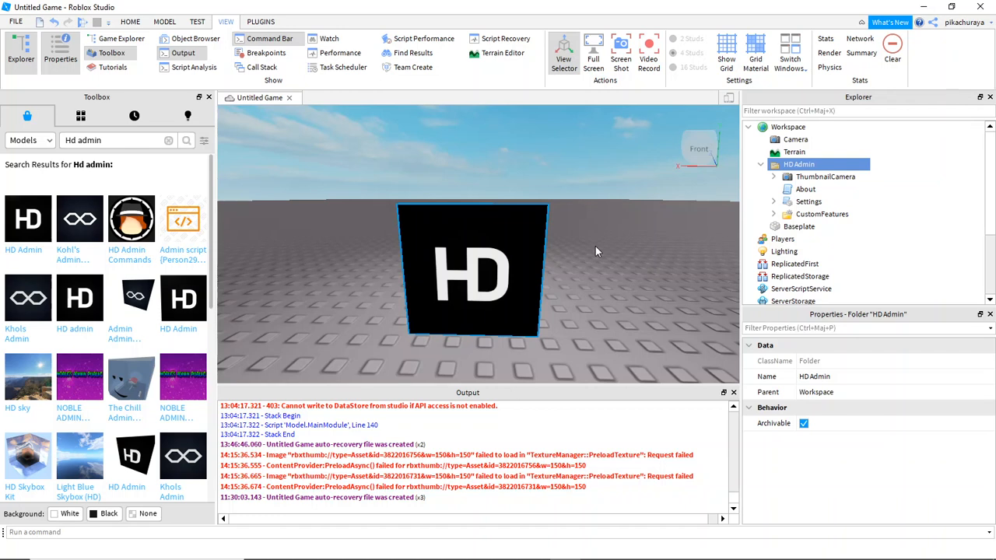
pyautogui.moveTo(66, 21)
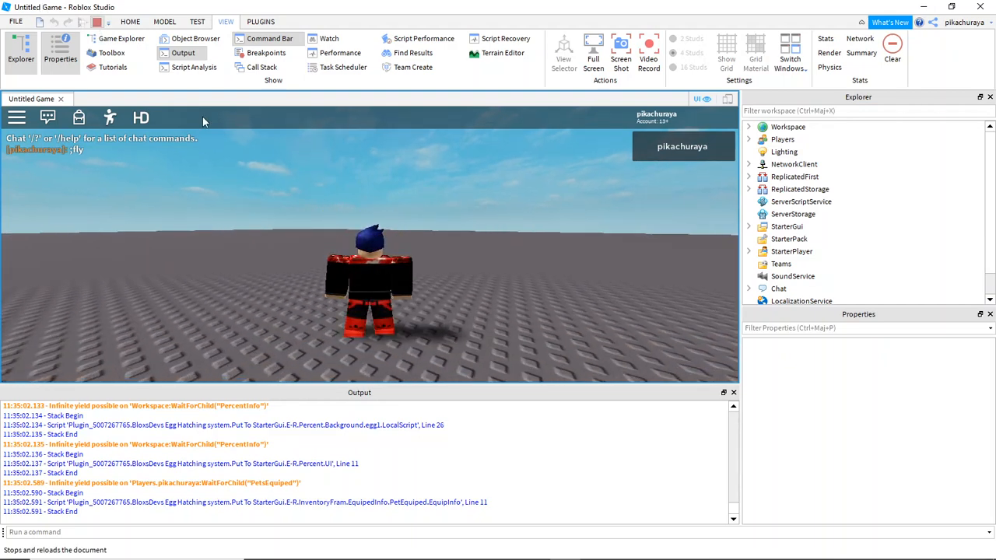
pyautogui.moveTo(273, 204)
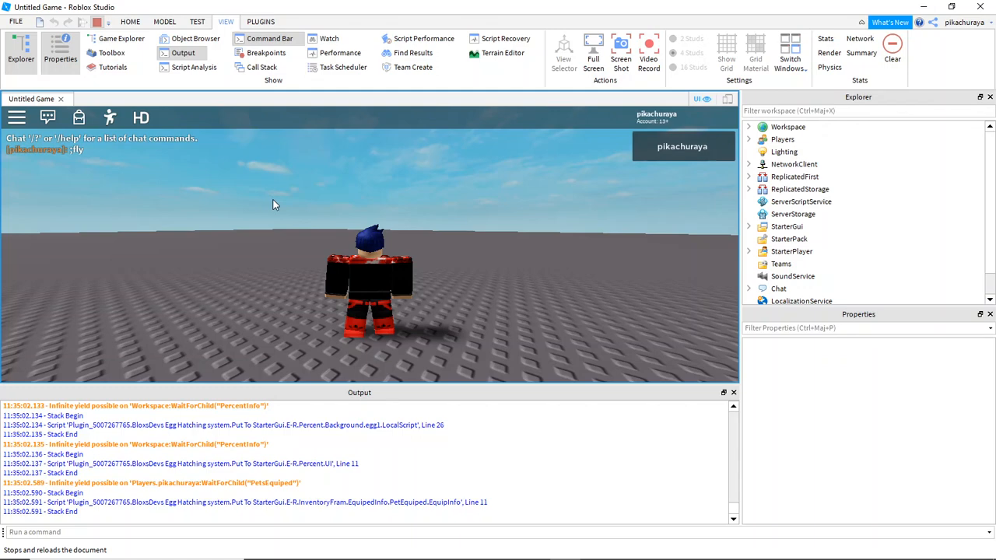
# - Stop the Studio playtest so the published game can be joined in the Roblox player
pyautogui.click(112, 53)
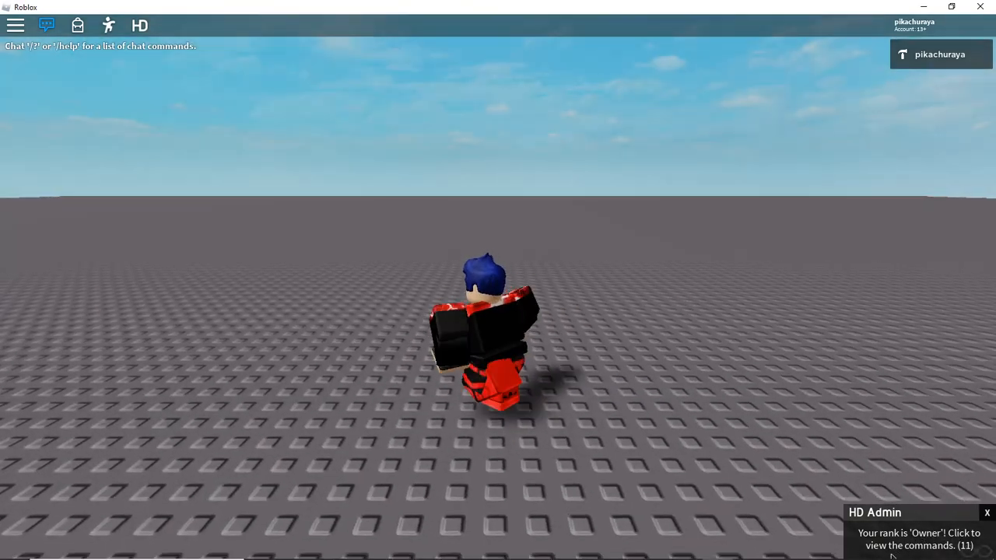
# - Bring up the HD Admin commands list with the ;cmds chat command
pyautogui.click(919, 538)
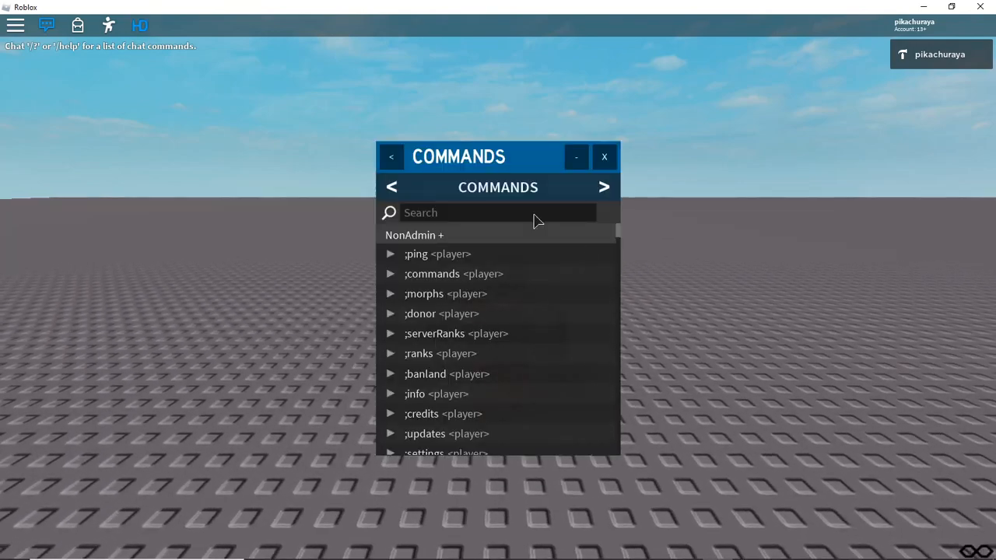
pyautogui.click(604, 156)
pyautogui.write(';')
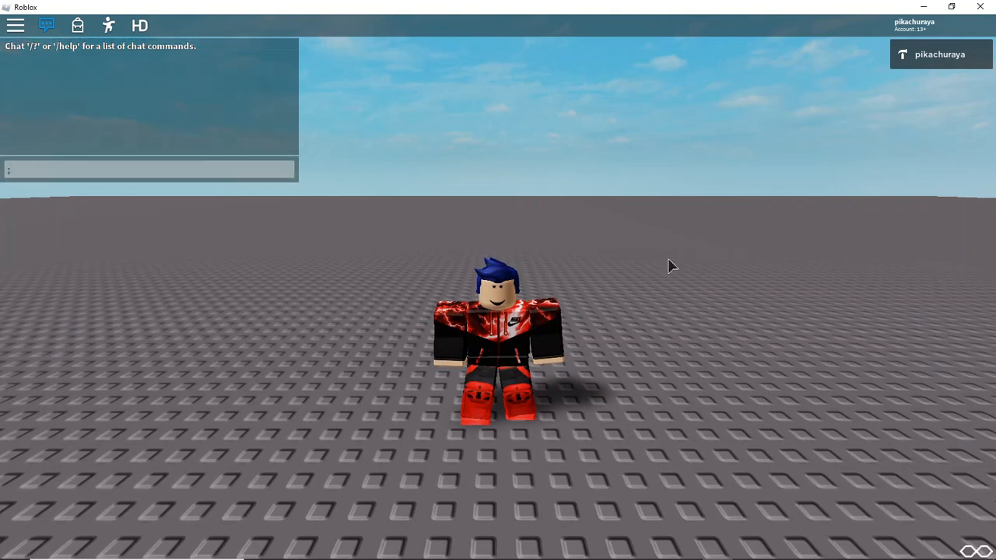
pyautogui.write('cmds')
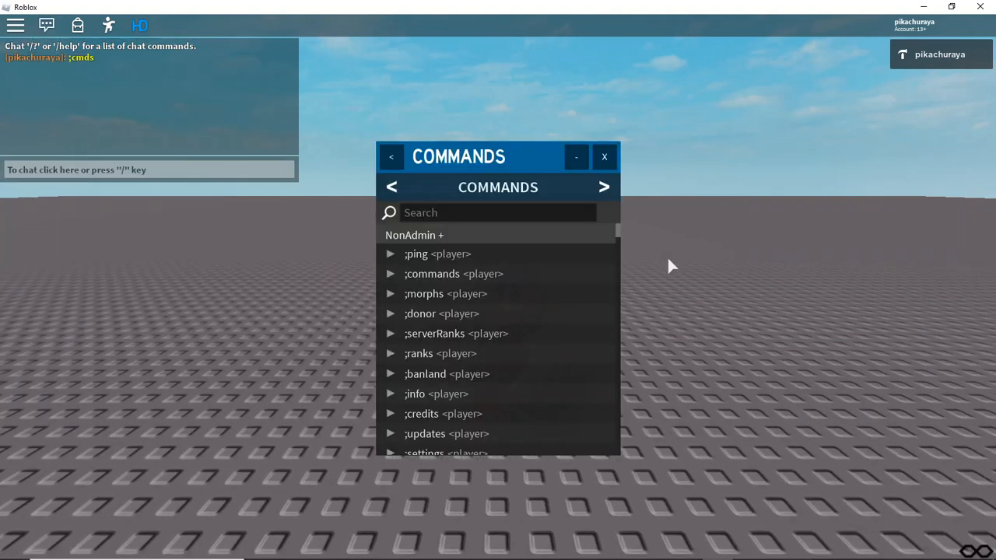
# - Browse the commands list down to the Owner commands, then close it
pyautogui.scroll(-3)
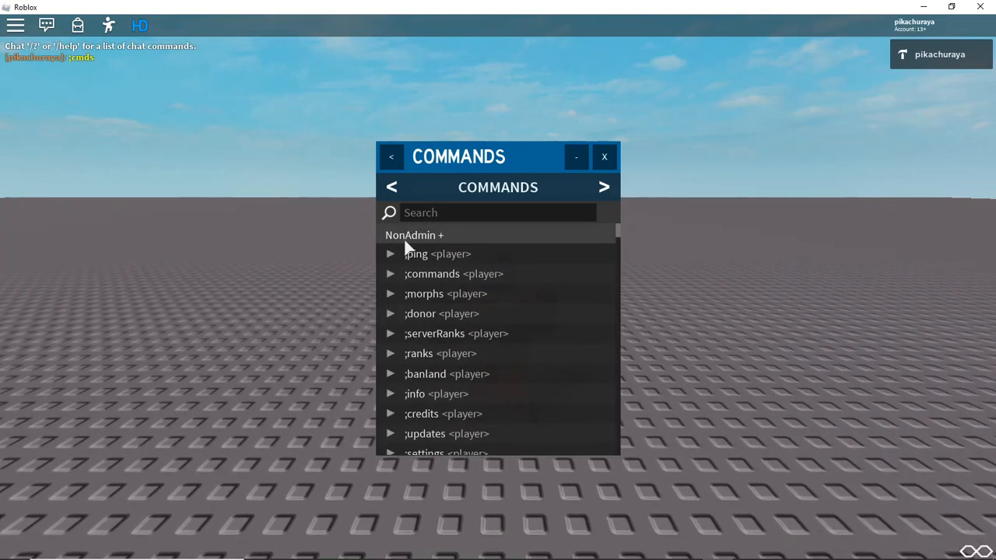
pyautogui.scroll(-3)
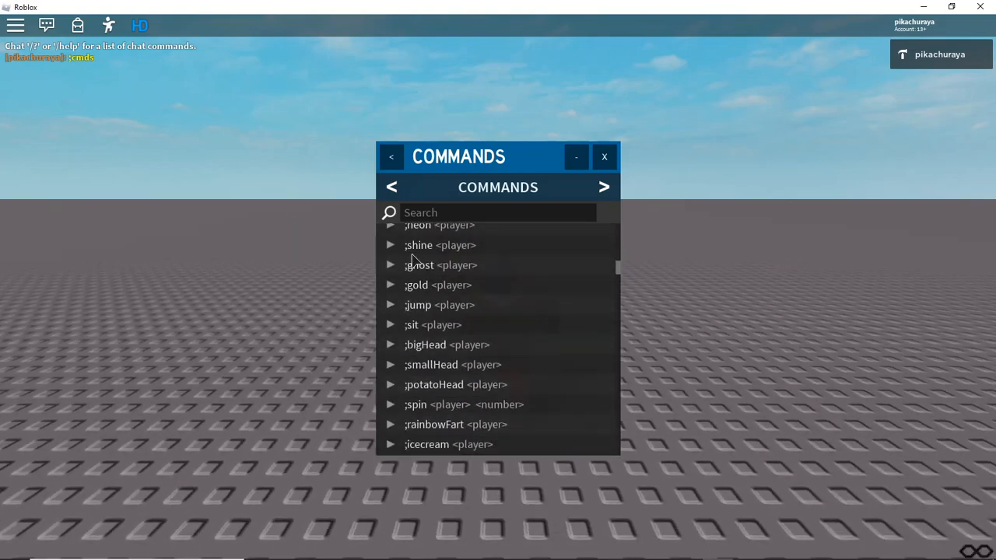
pyautogui.scroll(-3)
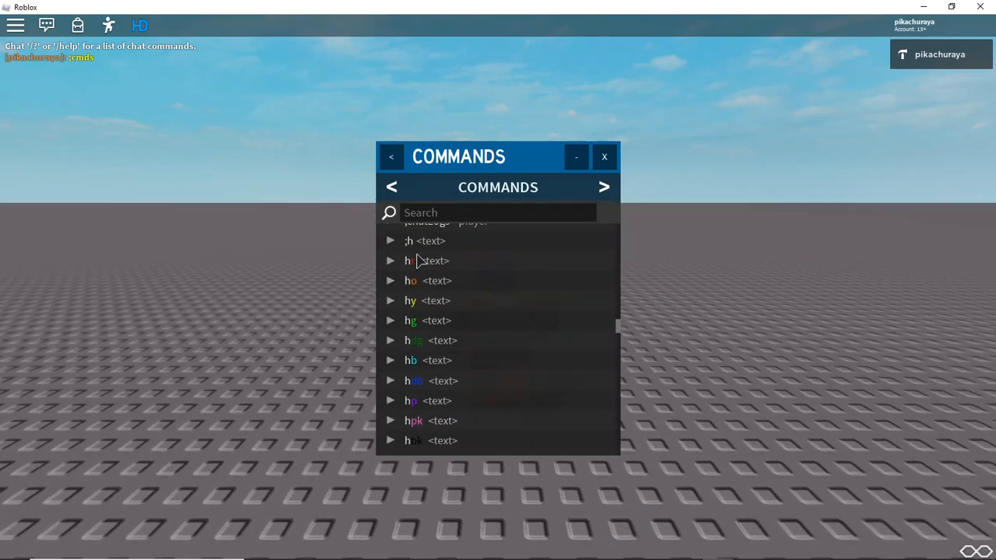
pyautogui.scroll(-3)
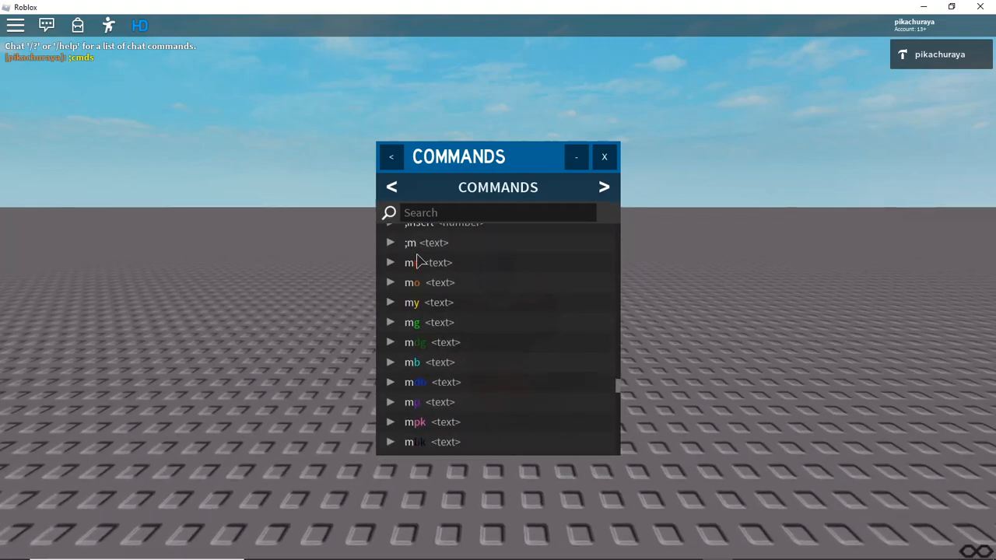
pyautogui.scroll(-3)
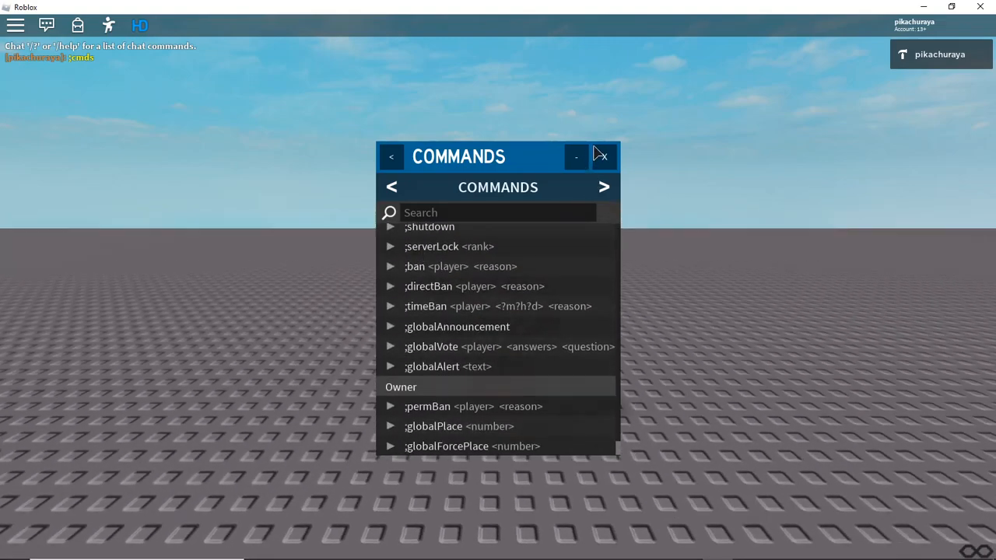
pyautogui.click(603, 156)
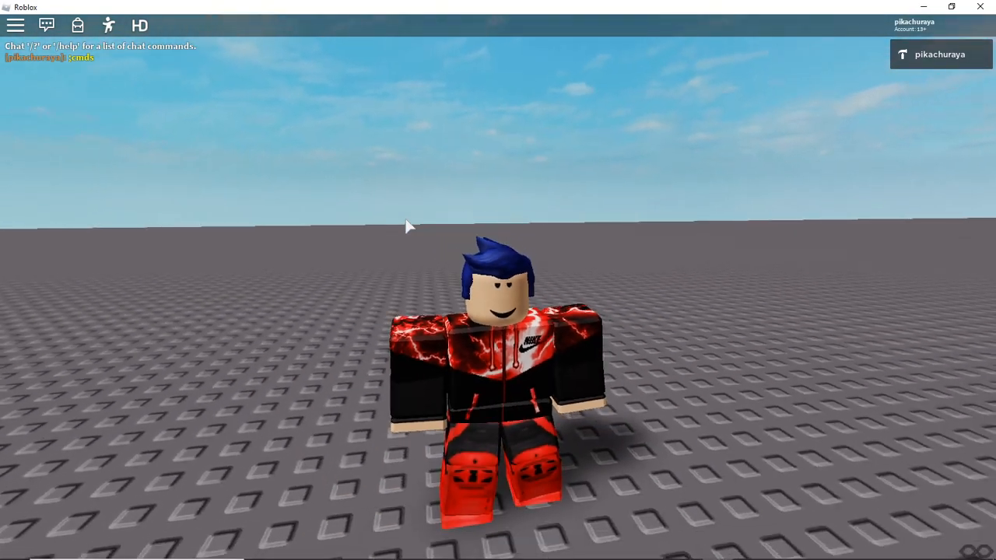
# - Start a ;Ban command on the joined player, then greet them with "hi" in chat
pyautogui.write(';Ban')
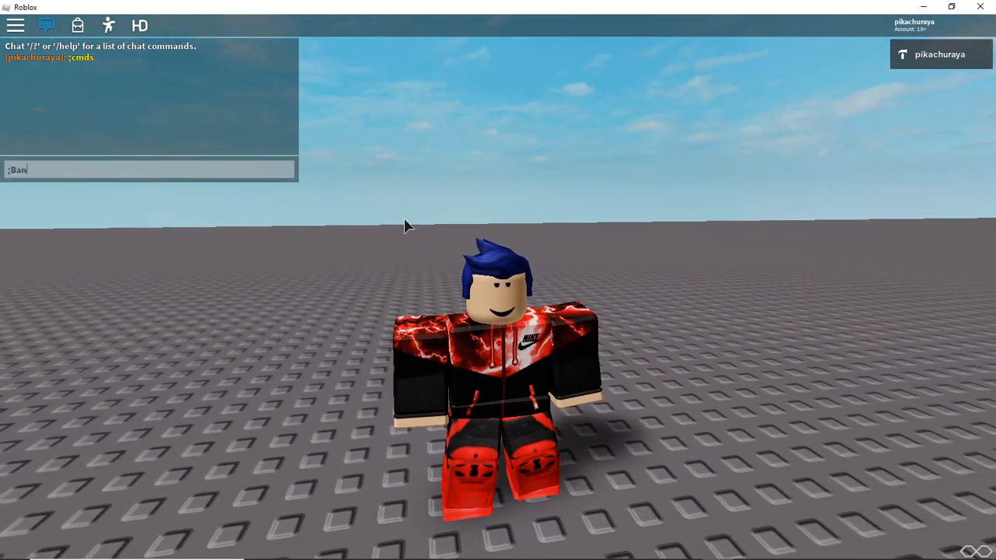
pyautogui.write('wildb')
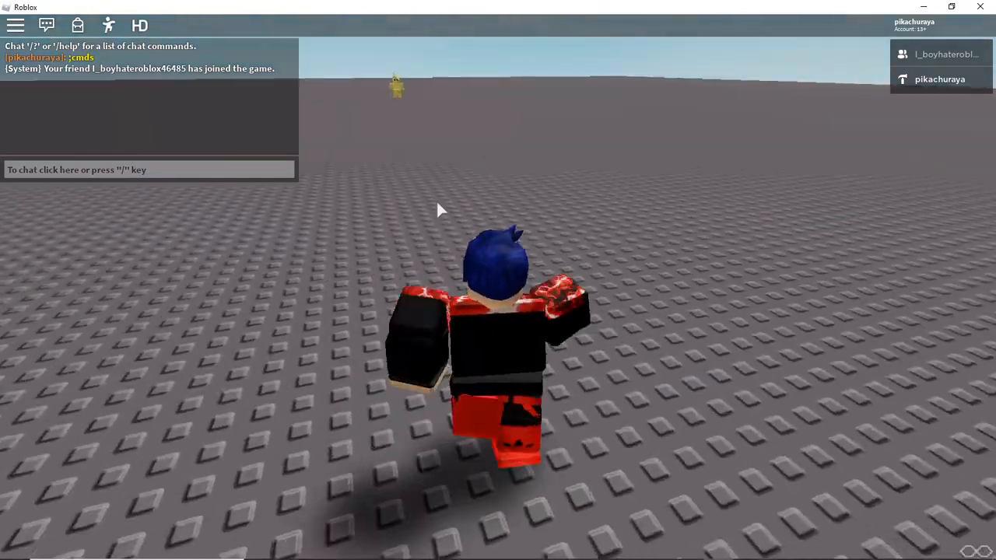
pyautogui.write('hi')
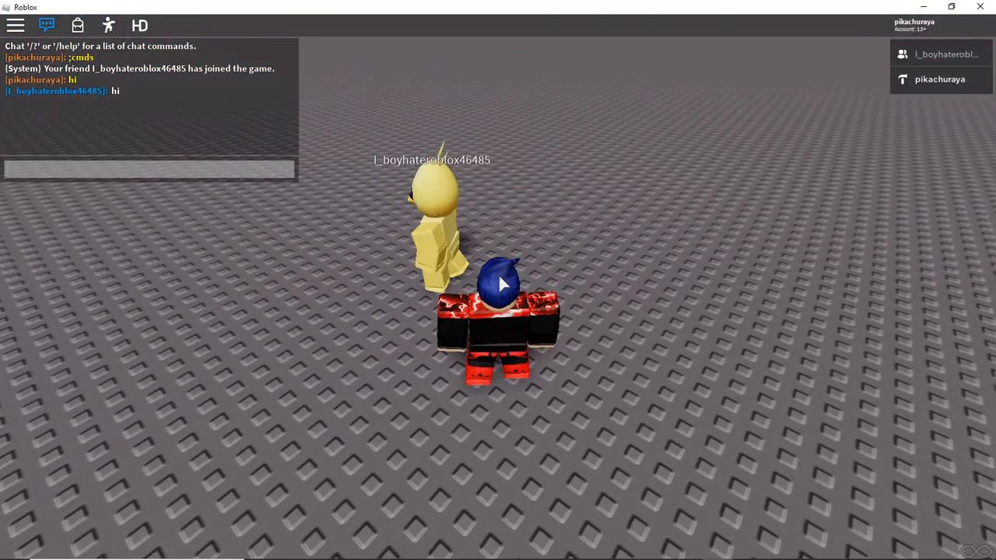
# - Ask the player in chat "can i try my admin?" explaining a video is being made
pyautogui.write('can i try')
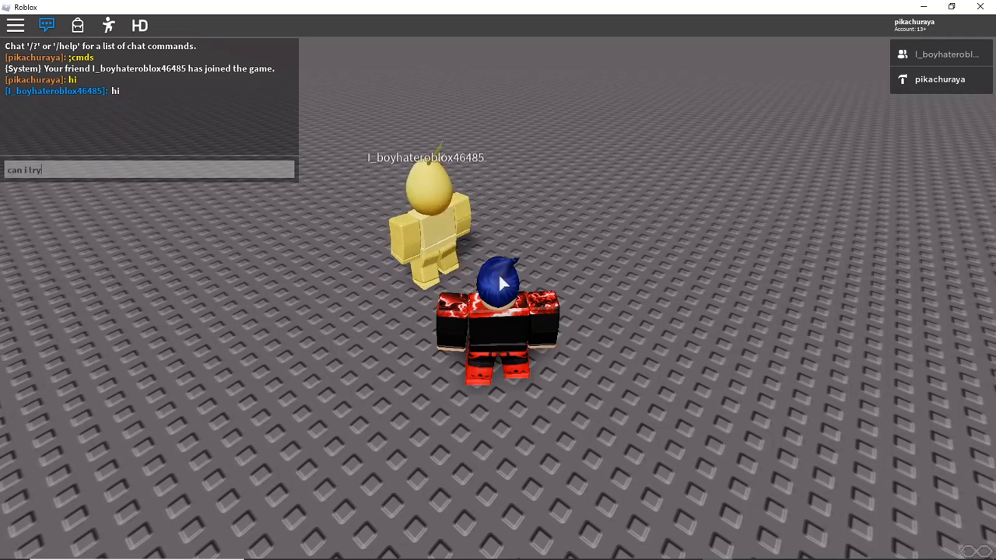
pyautogui.write('my admin on you')
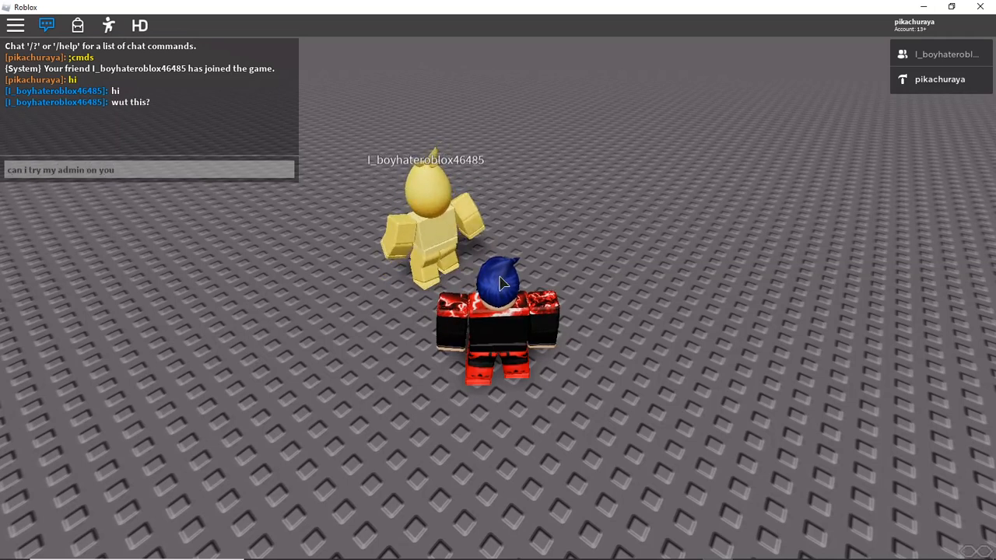
pyautogui.write('? I am maki')
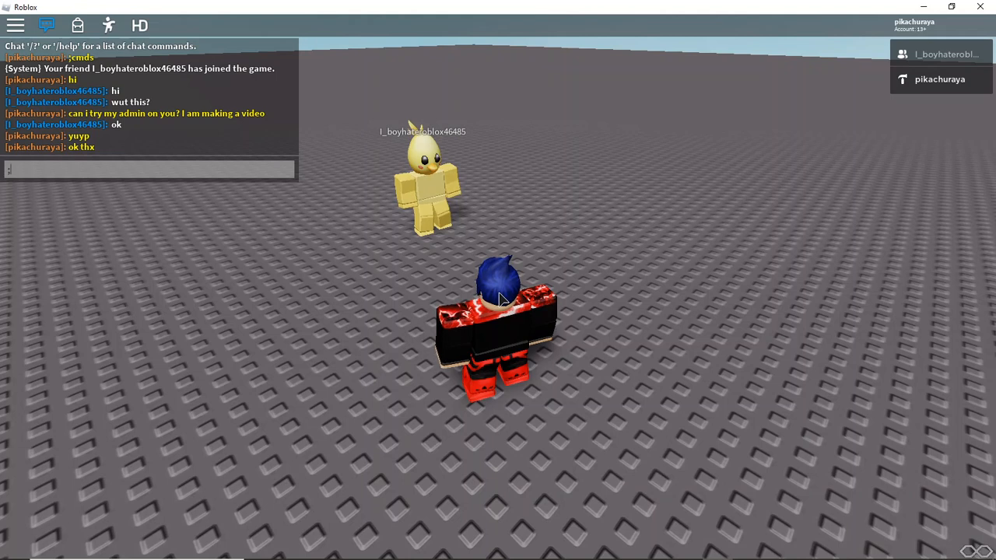
# - Give the other player admin rank with the ;rank command in chat
pyautogui.write(';rank admi')
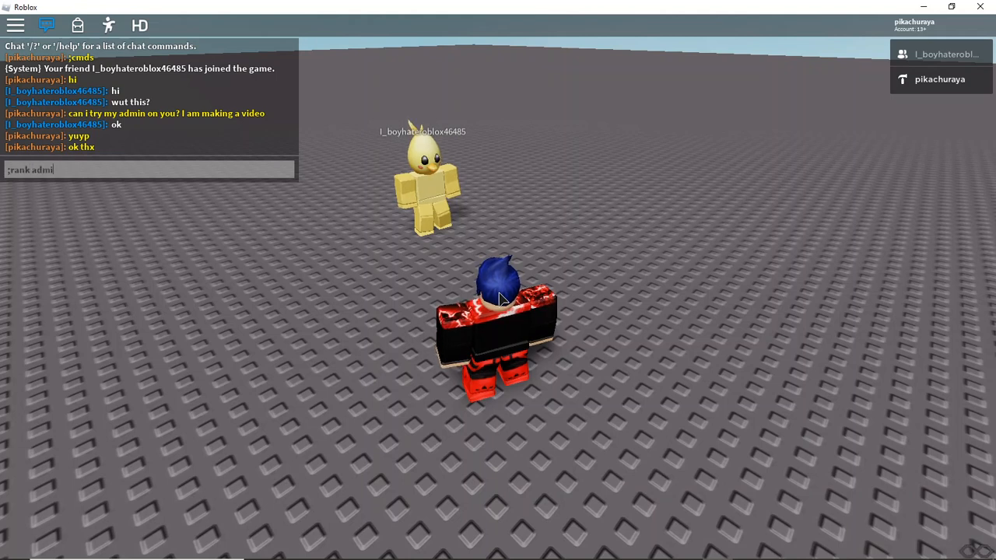
pyautogui.write('n')
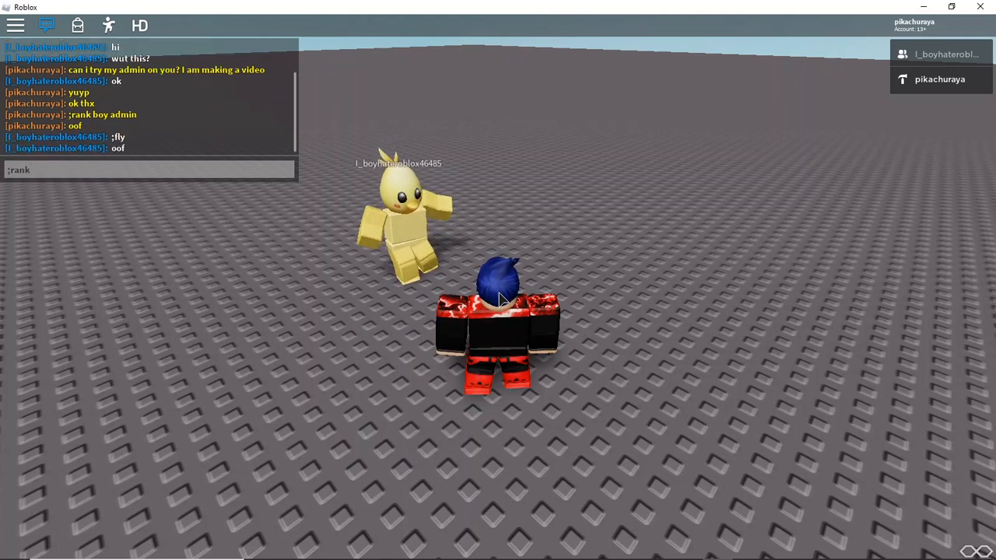
pyautogui.write('l')
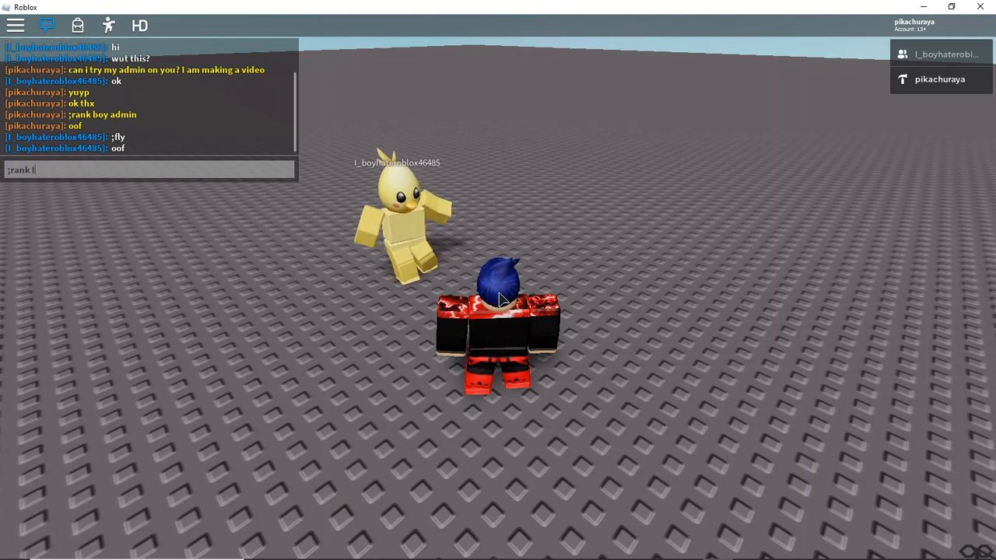
pyautogui.write('_adm')
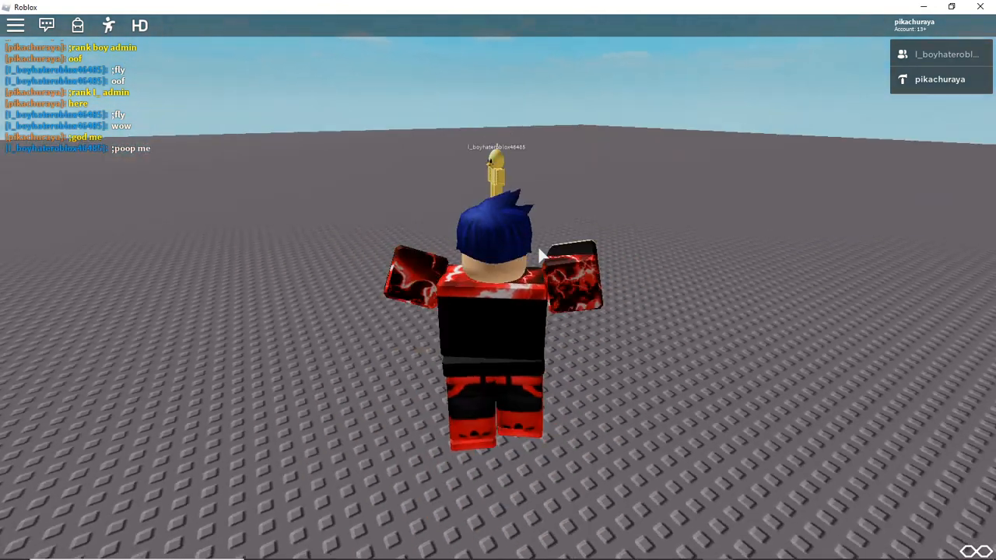
# - Set the other player on fire with the ;fire chat command
pyautogui.write(';fire')
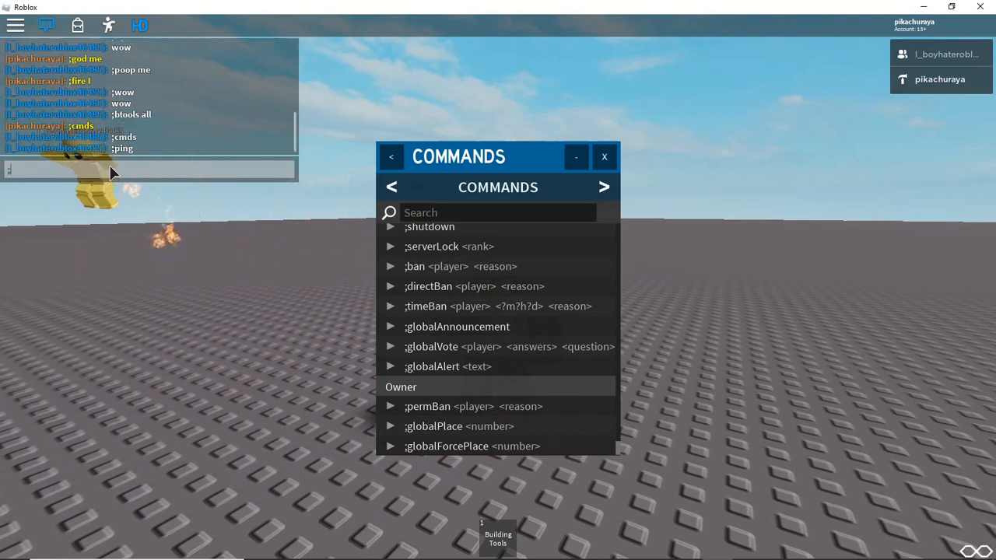
# - After the invalid ';command bar' attempt, close the commands list and enter ;fling in chat
pyautogui.write('command')
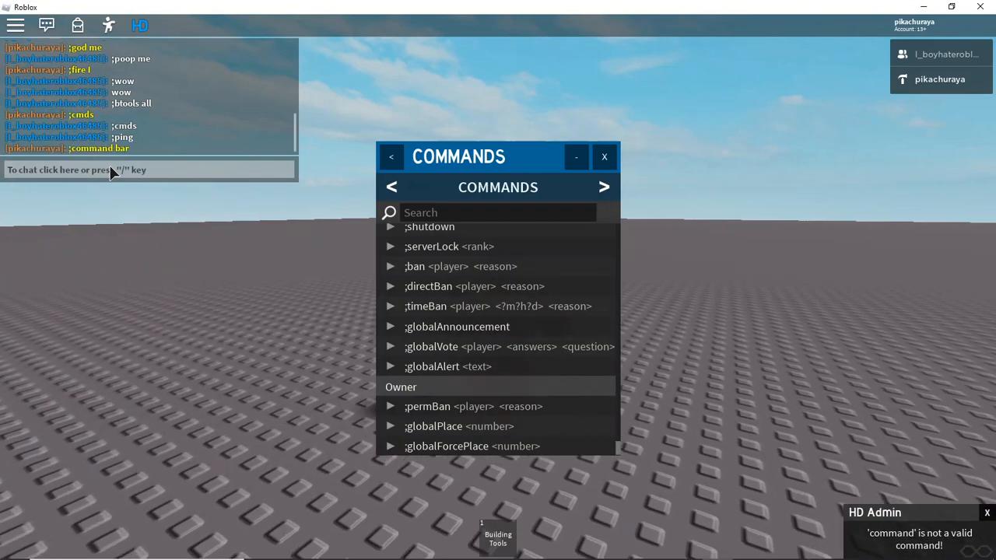
pyautogui.scroll(-3)
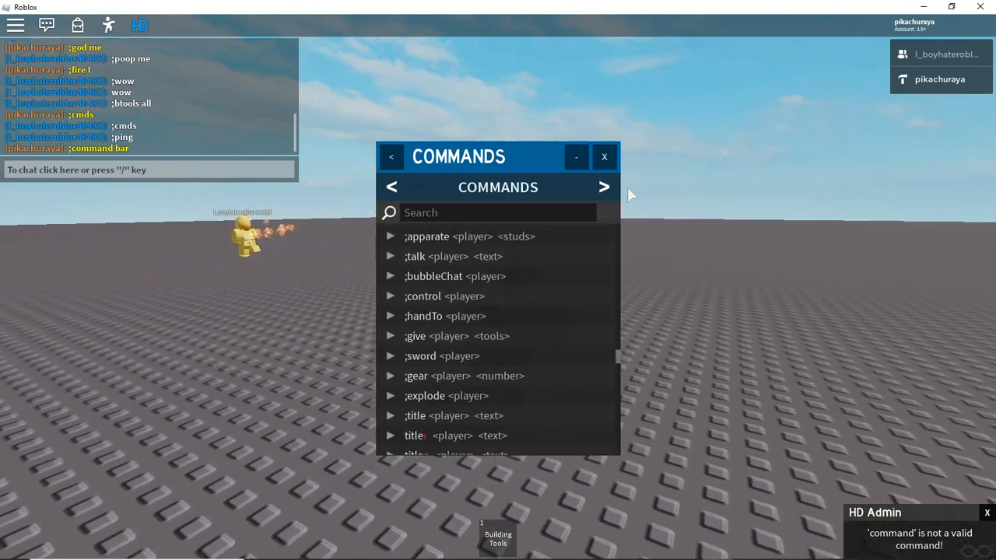
pyautogui.click(605, 157)
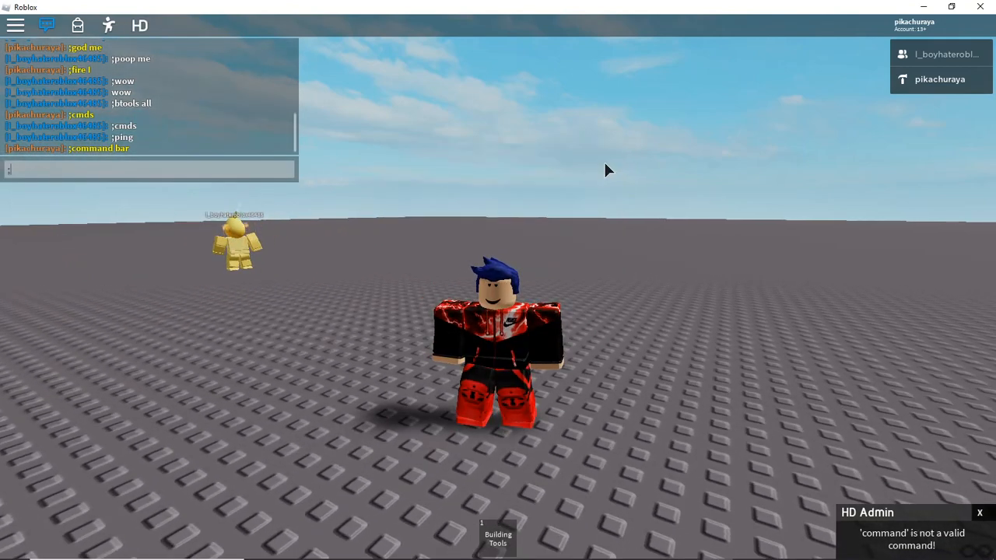
pyautogui.write(';fling')
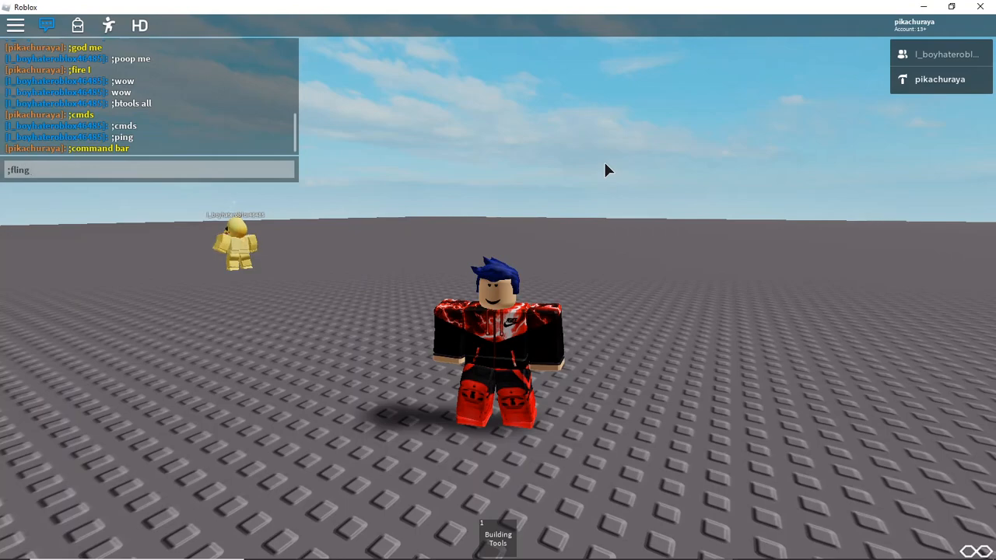